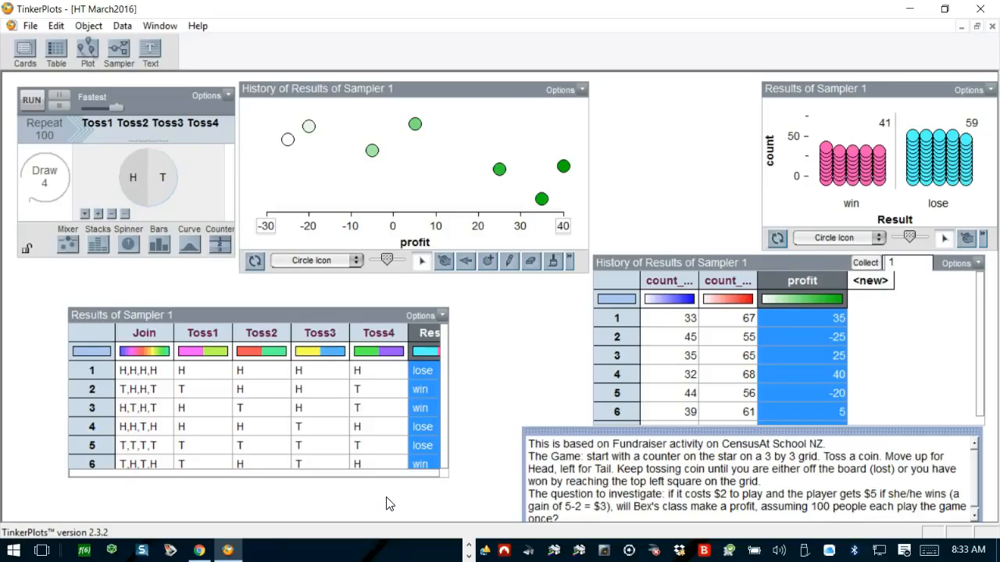
pyautogui.click(356, 408)
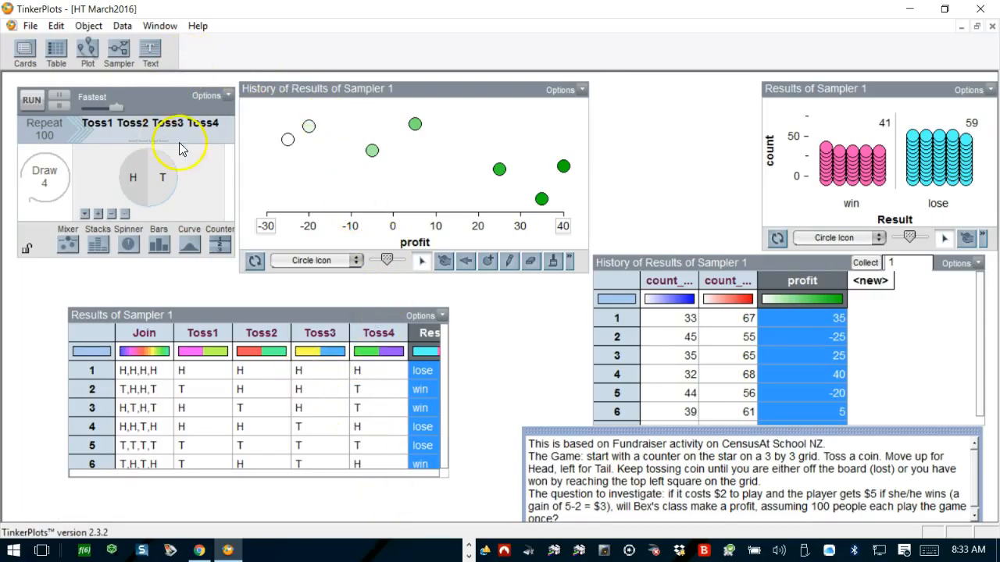
pyautogui.moveTo(391, 200)
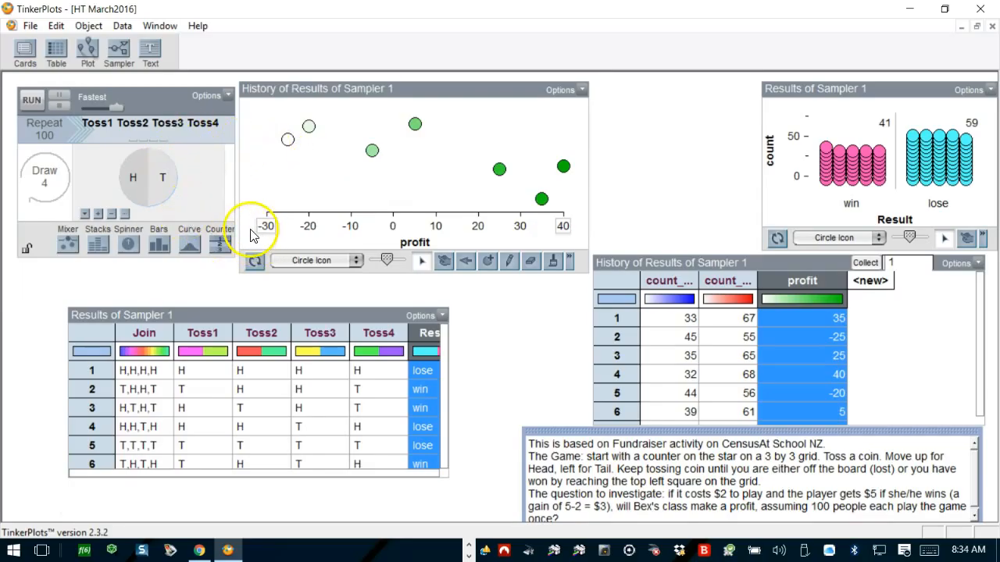
pyautogui.moveTo(116, 263)
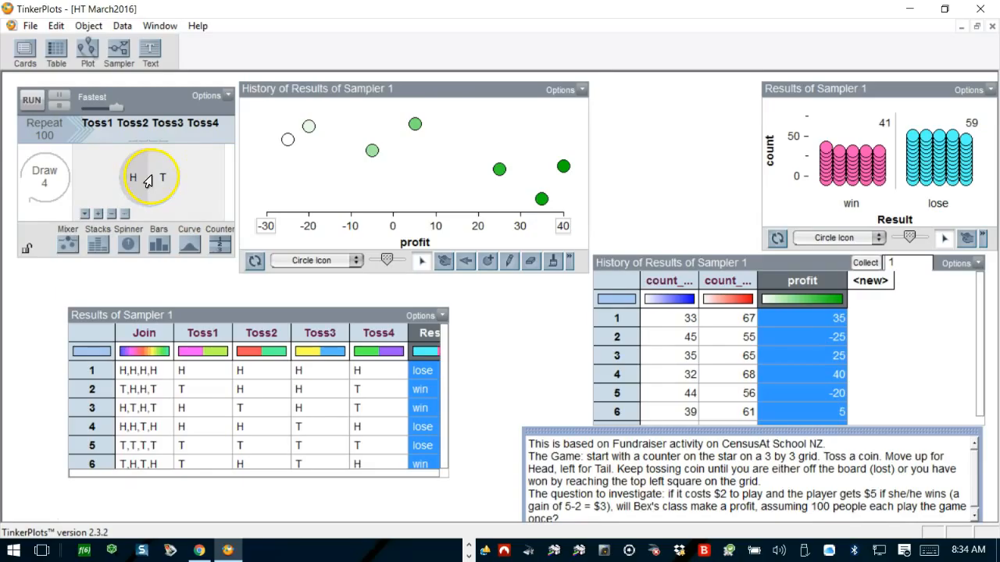
pyautogui.moveTo(173, 191)
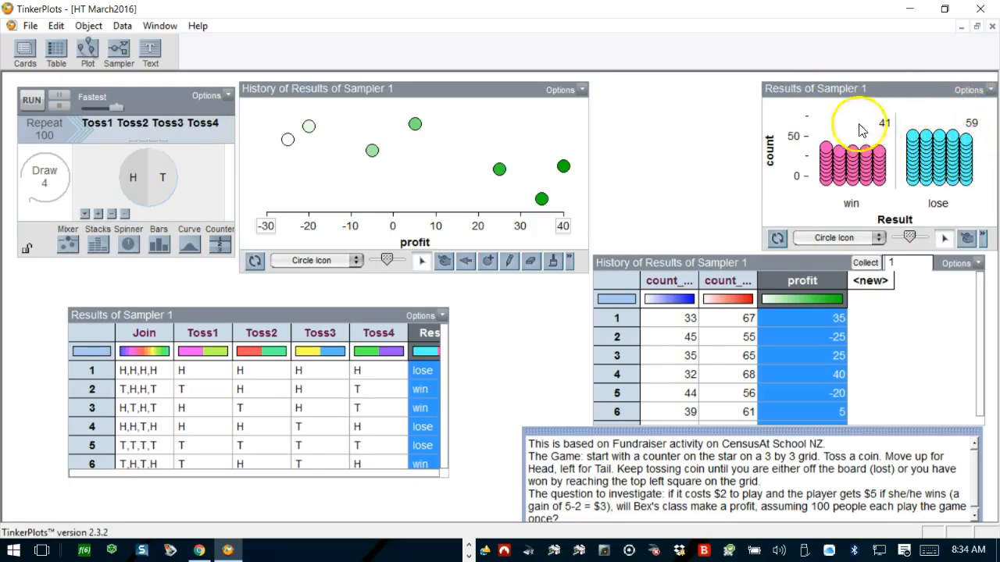
pyautogui.moveTo(894, 117)
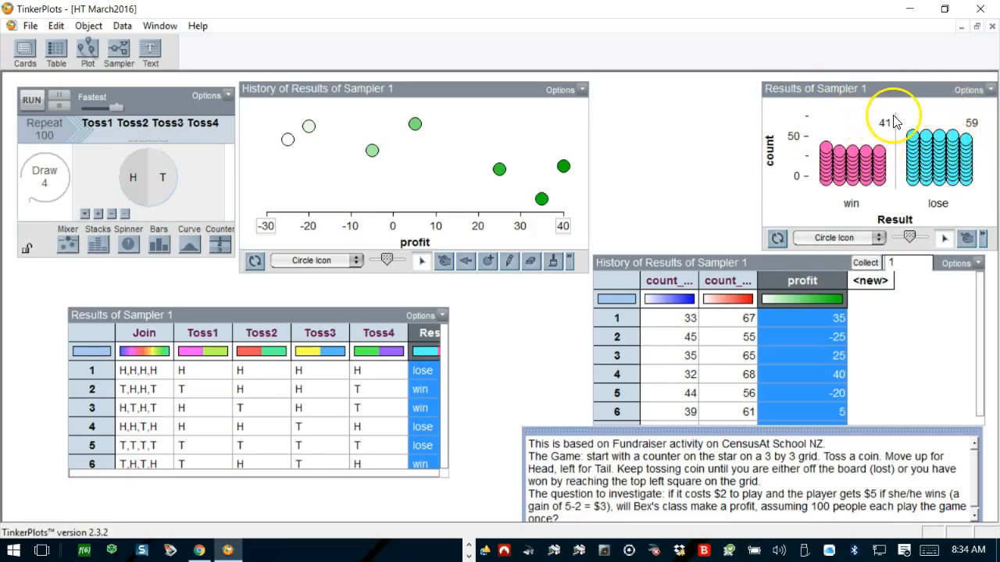